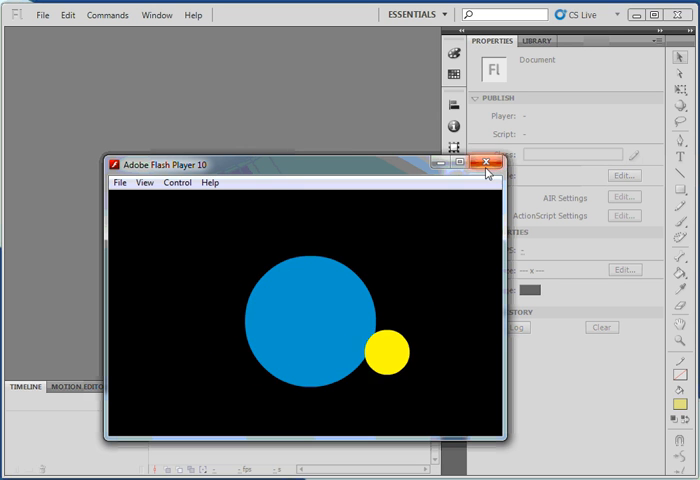
# Close the Flash Player test window and create a new blank ActionScript 3.0 document.
pyautogui.click(485, 162)
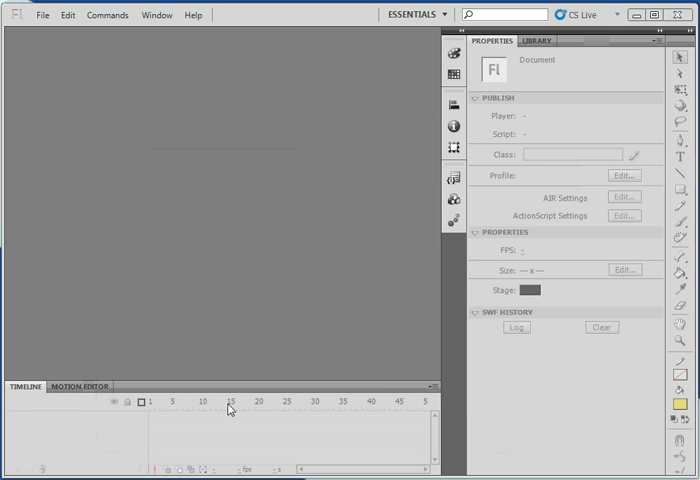
pyautogui.click(42, 14)
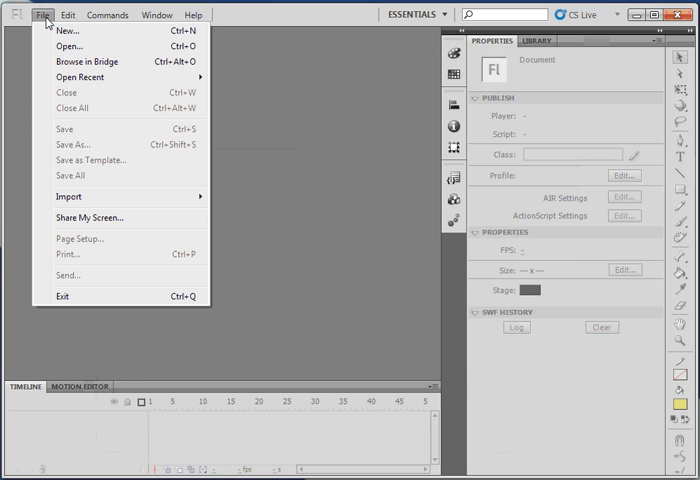
pyautogui.click(67, 30)
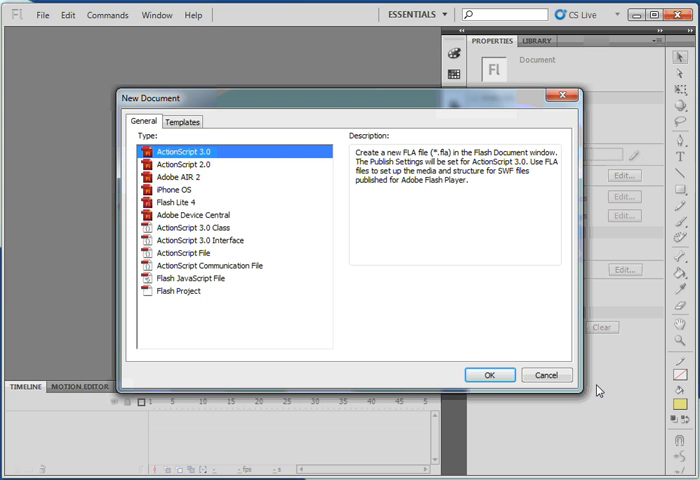
pyautogui.click(488, 375)
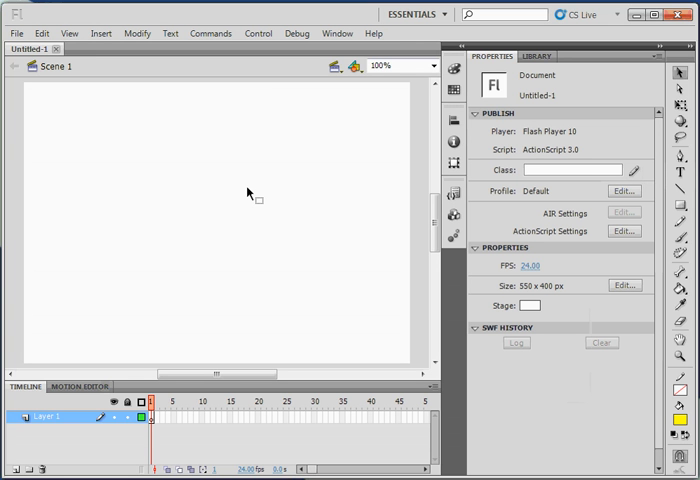
pyautogui.moveTo(210, 171)
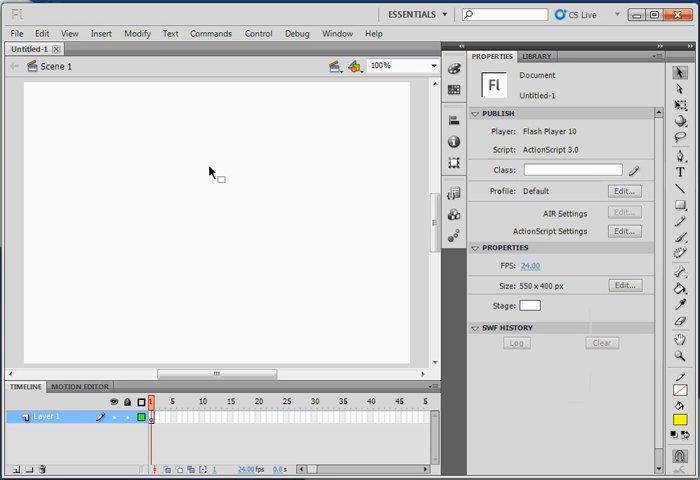
# In Document Properties set the stage height to 350 px and the background colour to black.
pyautogui.rightClick(208, 140)
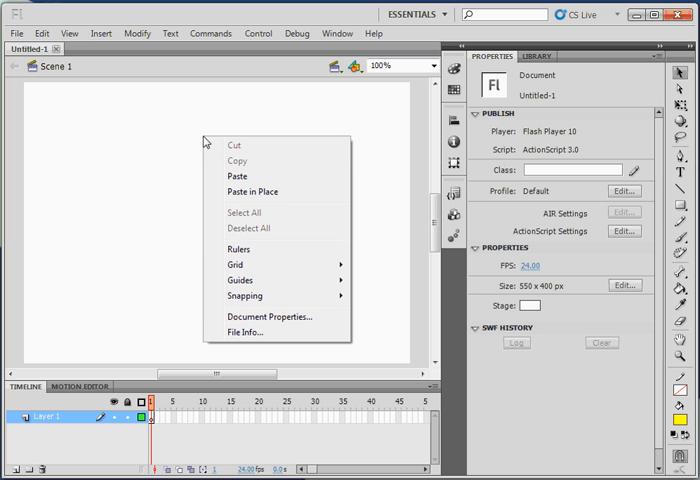
pyautogui.click(268, 317)
pyautogui.write('3')
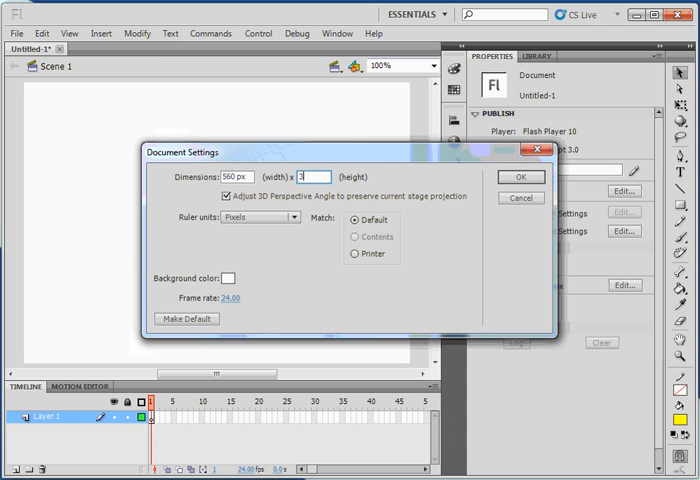
pyautogui.write('50')
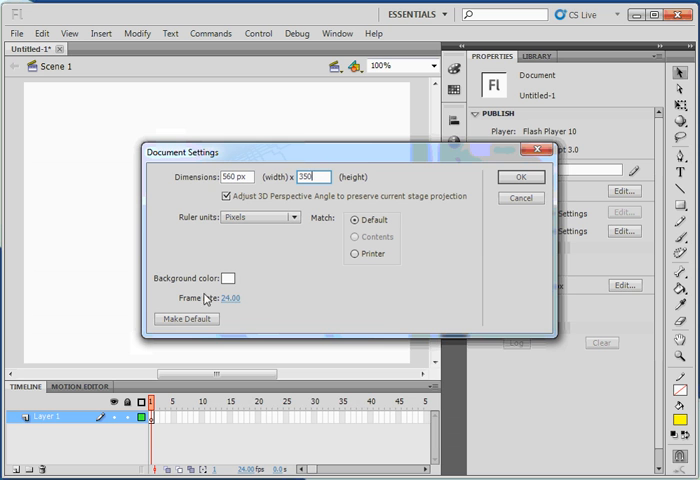
pyautogui.click(228, 278)
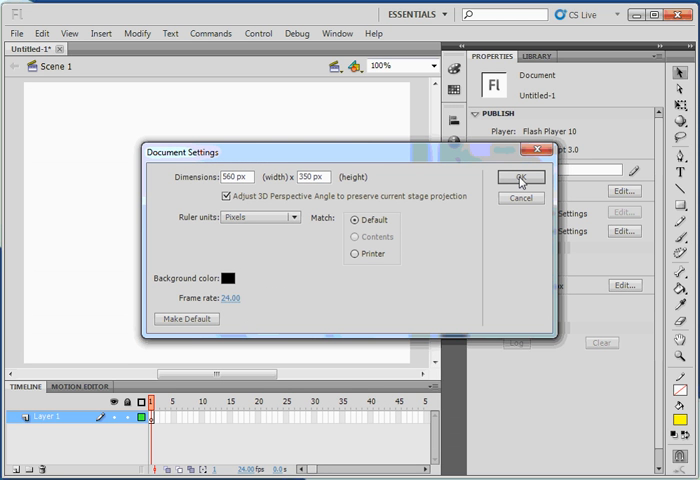
pyautogui.click(520, 178)
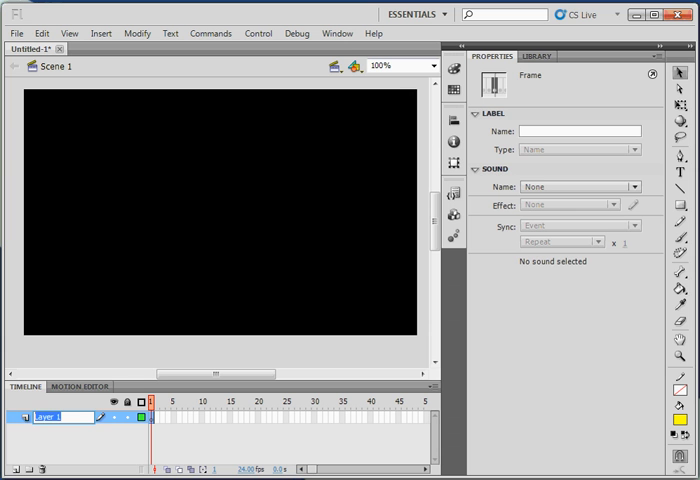
# Rename Layer 1 to 'Earth'.
pyautogui.write('Earth')
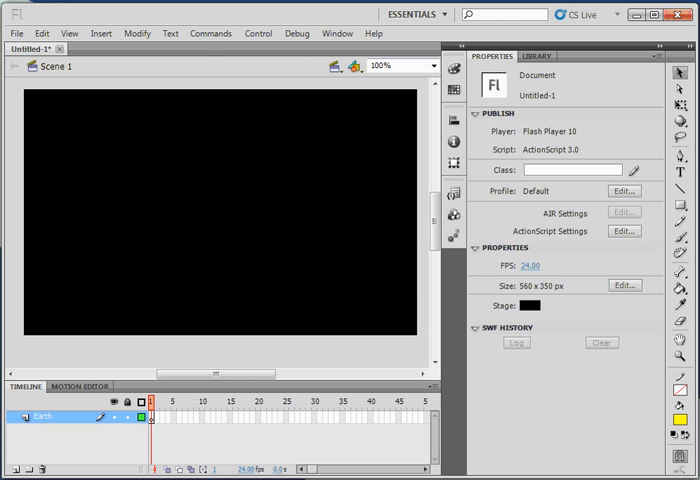
pyautogui.moveTo(332, 337)
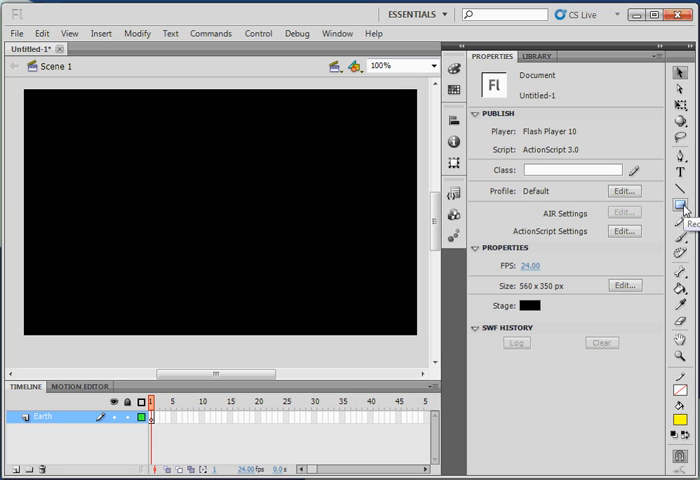
# Activate the Rectangle tool with blue fill #0099CC and a 100 corner radius.
pyautogui.click(683, 206)
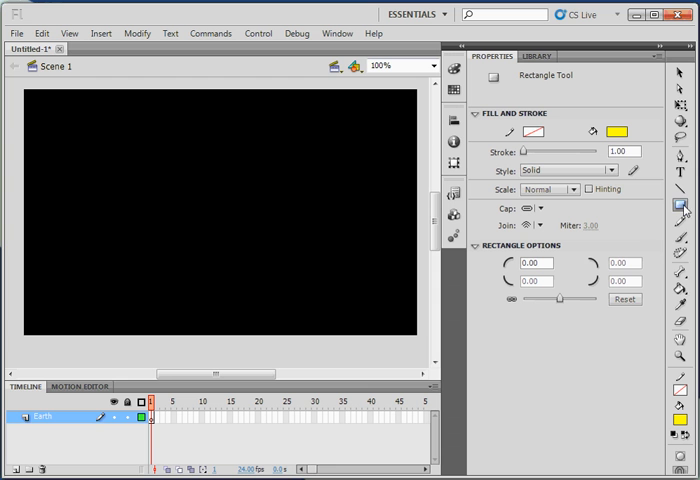
pyautogui.click(616, 130)
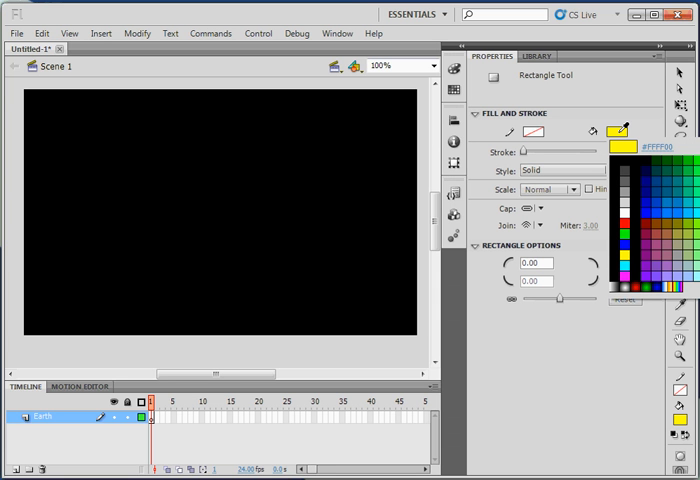
pyautogui.click(687, 196)
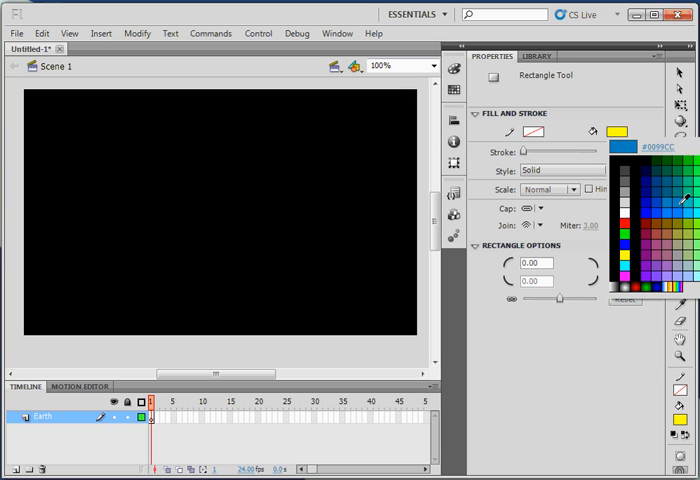
pyautogui.click(690, 210)
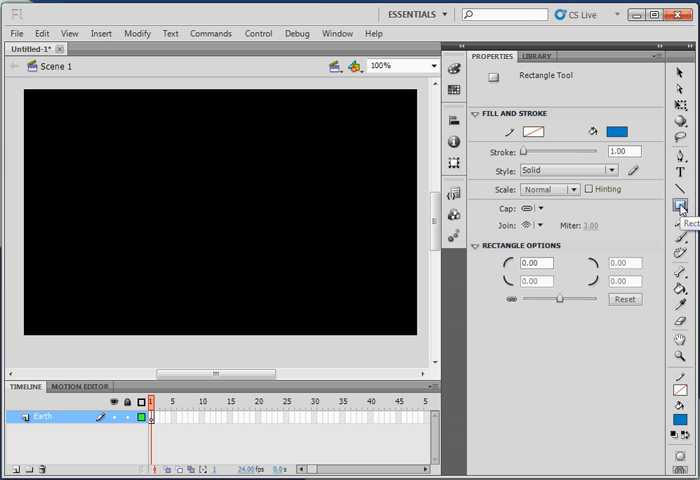
pyautogui.moveTo(548, 299)
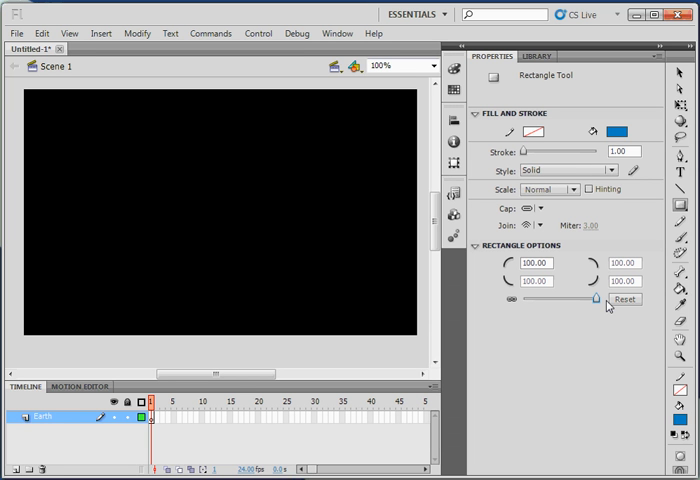
pyautogui.moveTo(597, 307)
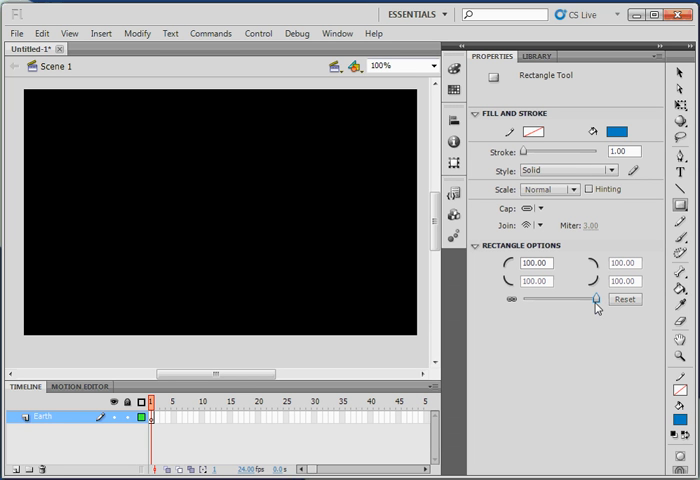
pyautogui.moveTo(161, 159)
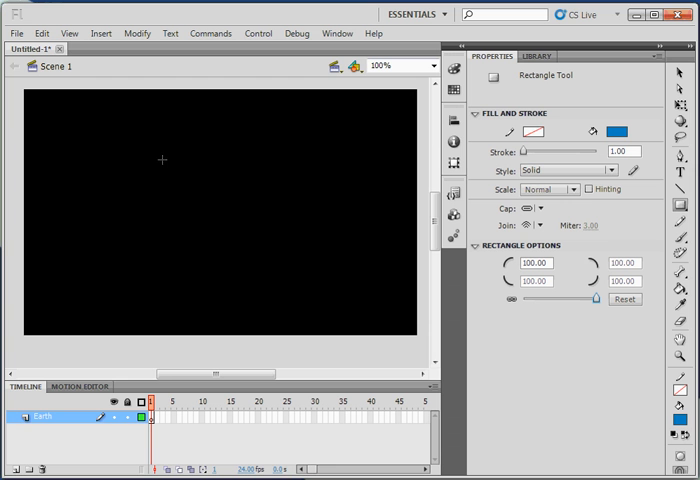
# Draw a blue circle about 197 px wide in the middle of the stage for Earth.
pyautogui.moveTo(162, 159); pyautogui.dragTo(258, 245)
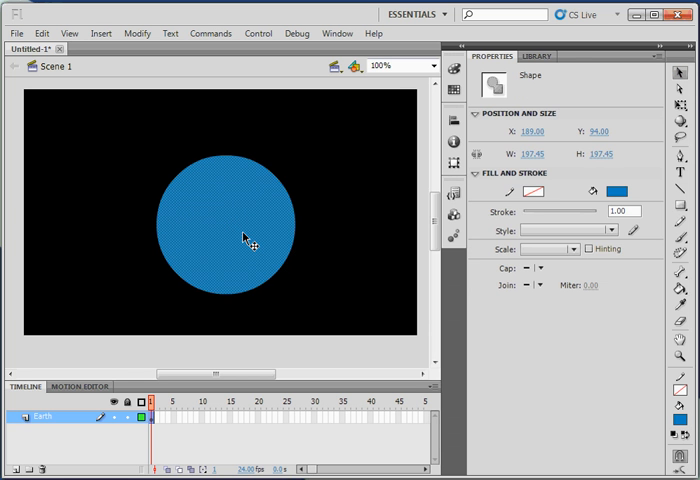
pyautogui.moveTo(278, 343)
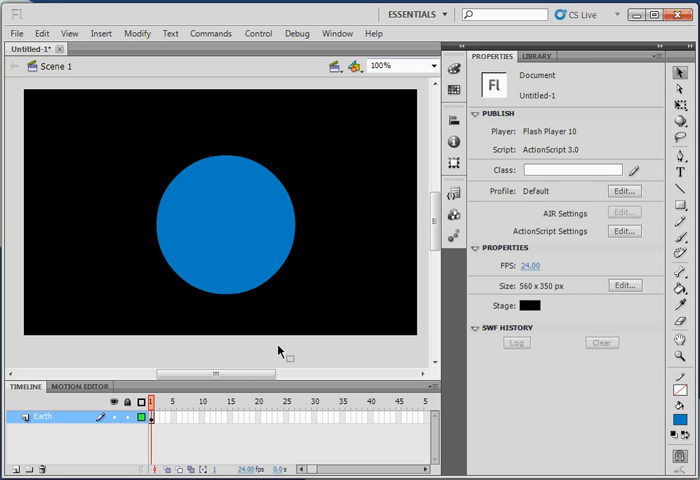
pyautogui.moveTo(376, 425)
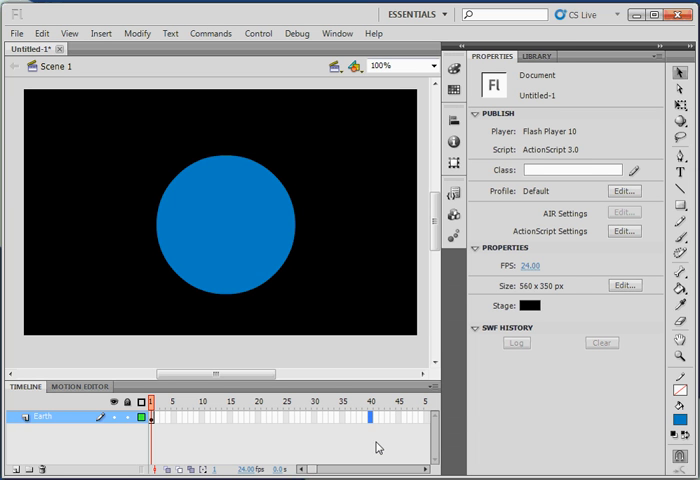
# Insert a frame at frame 40 on the Earth layer to extend it across 40 frames.
pyautogui.rightClick(378, 448)
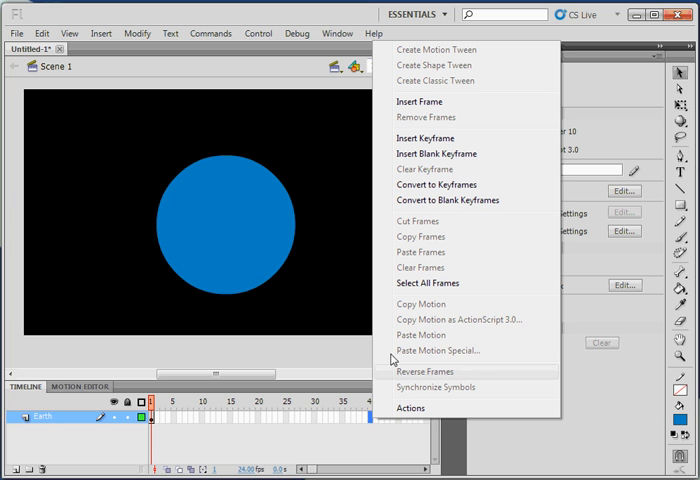
pyautogui.click(419, 101)
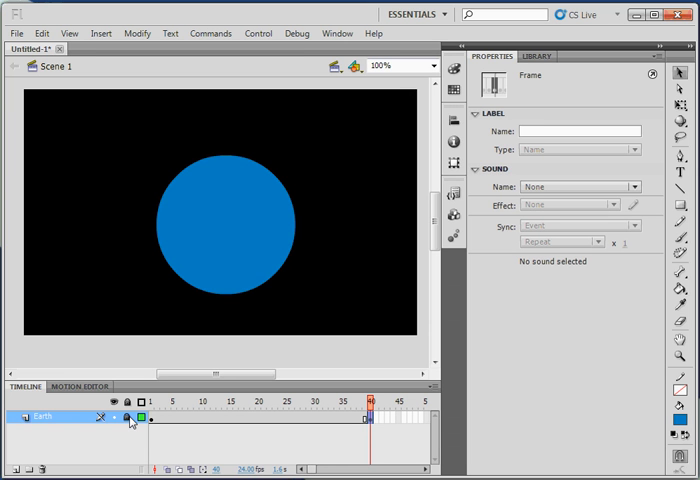
pyautogui.moveTo(42, 438)
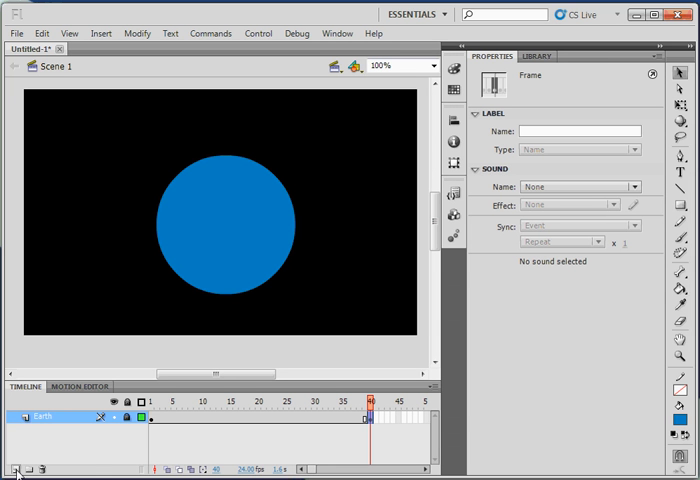
# Add a Moon1 layer above Earth and select its frame 40 to extend it.
pyautogui.click(11, 470)
pyautogui.write('Moon1')
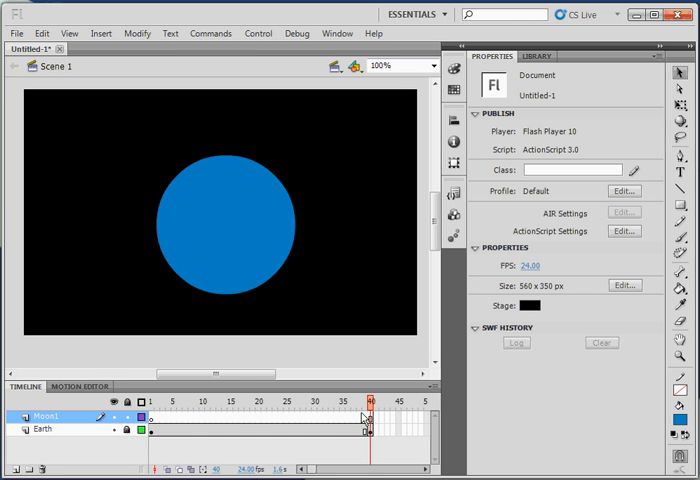
pyautogui.click(370, 429)
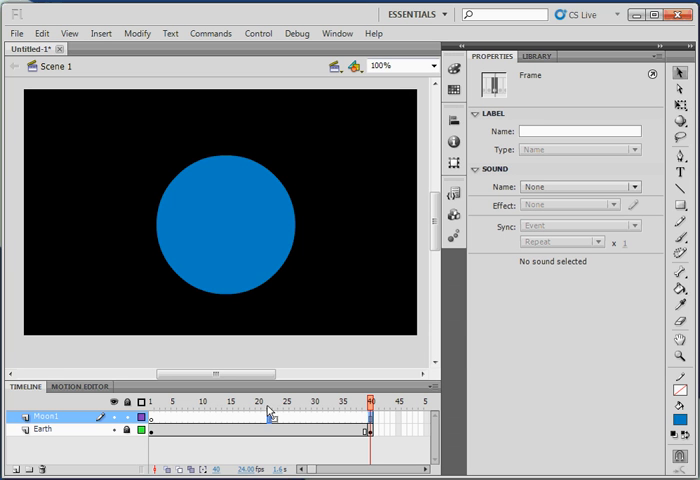
pyautogui.moveTo(267, 415)
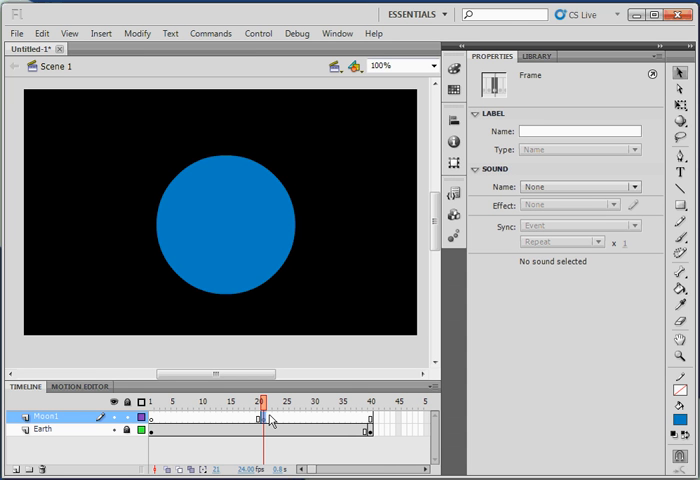
pyautogui.moveTo(175, 418)
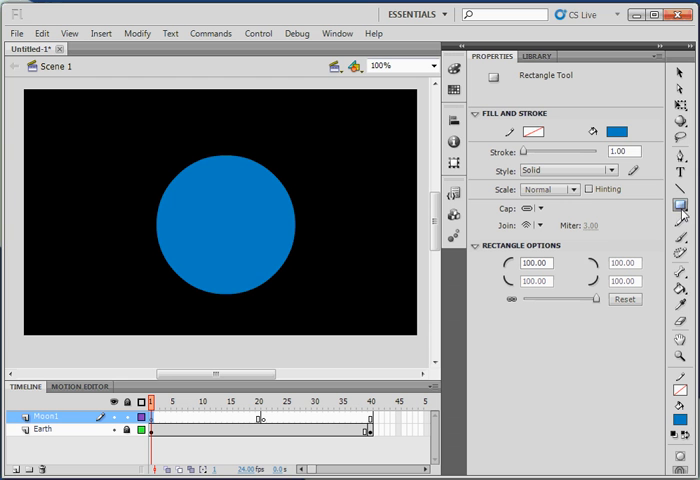
pyautogui.moveTo(615, 132)
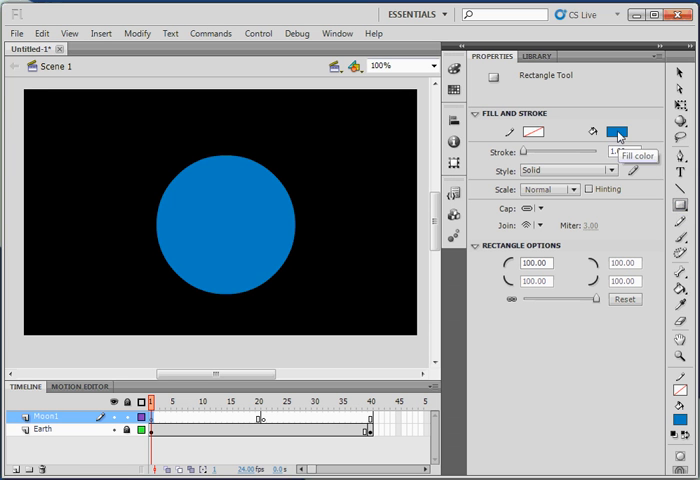
# Set a yellow fill and draw a small round moon left of Earth on Moon1.
pyautogui.click(617, 133)
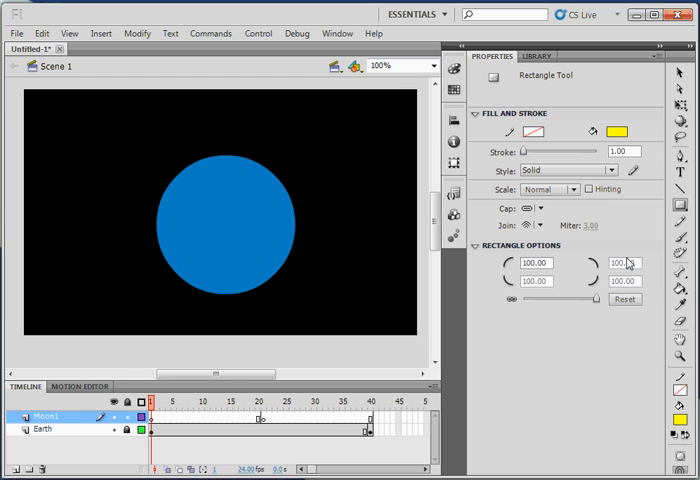
pyautogui.moveTo(625, 263)
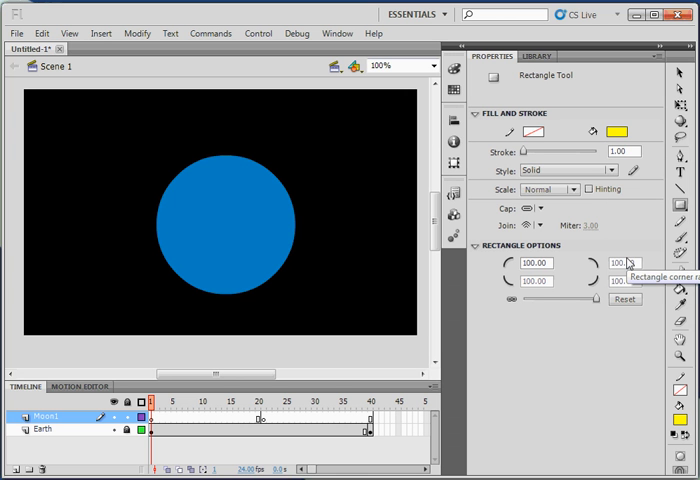
pyautogui.moveTo(552, 291)
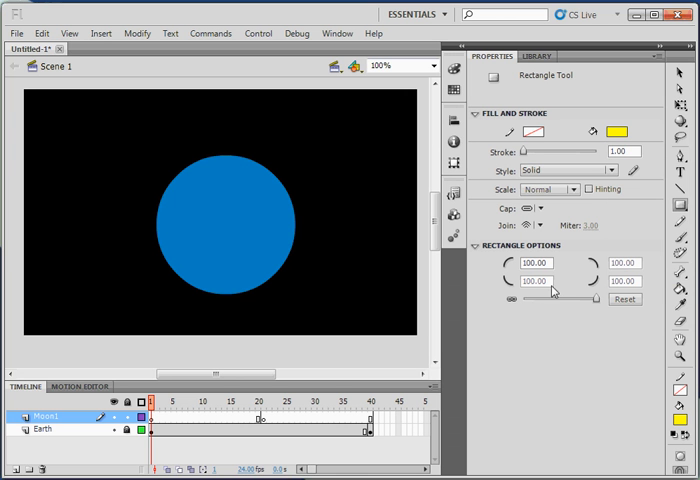
pyautogui.moveTo(74, 219)
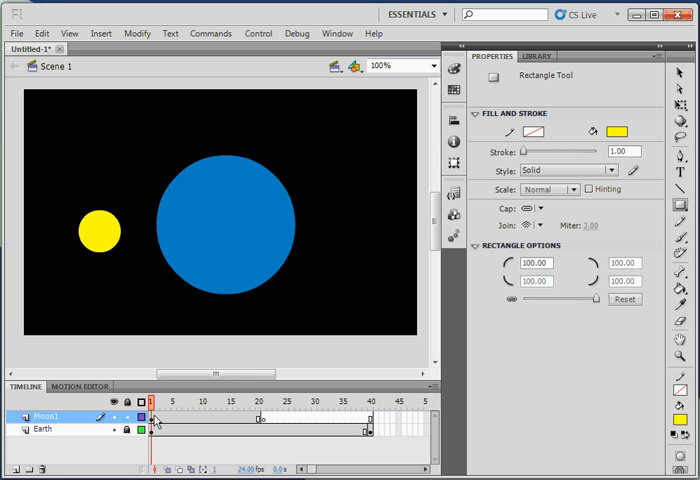
pyautogui.rightClick(153, 415)
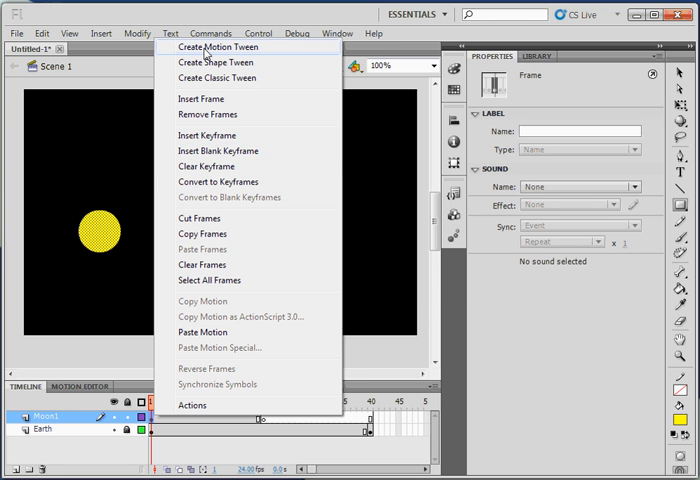
# Create a motion tween on Moon1, converting the yellow moon into a symbol.
pyautogui.click(219, 47)
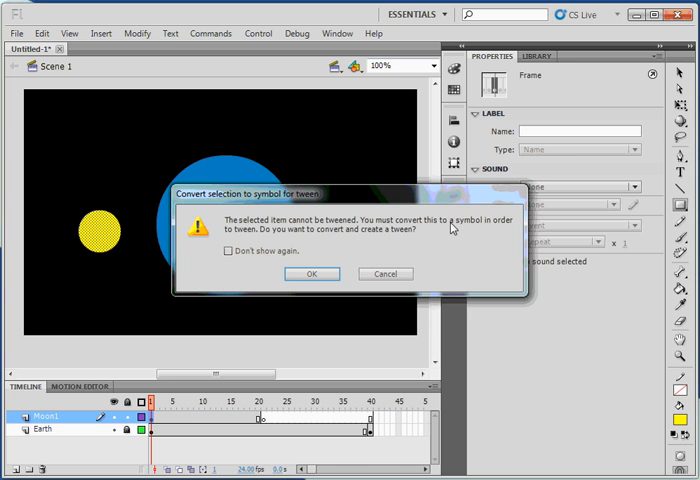
pyautogui.click(311, 273)
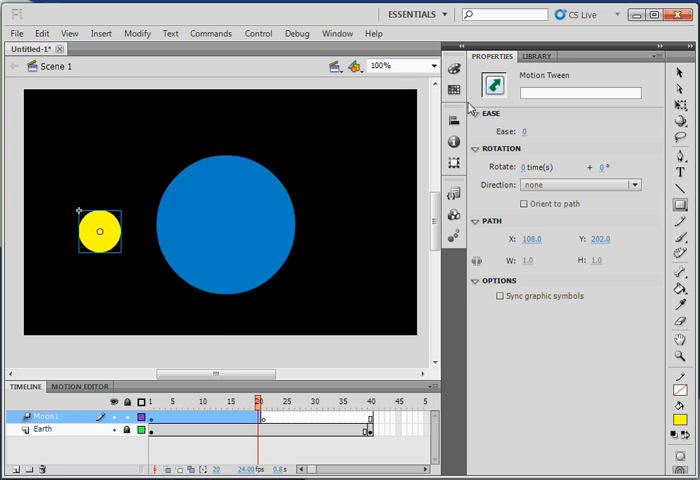
# At frame 20 move the moon to the right of Earth, then return to frame 1.
pyautogui.click(685, 74)
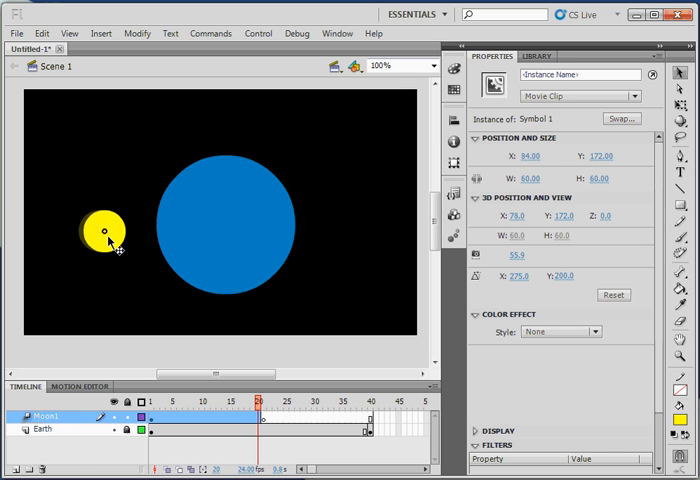
pyautogui.moveTo(105, 232); pyautogui.dragTo(345, 237)
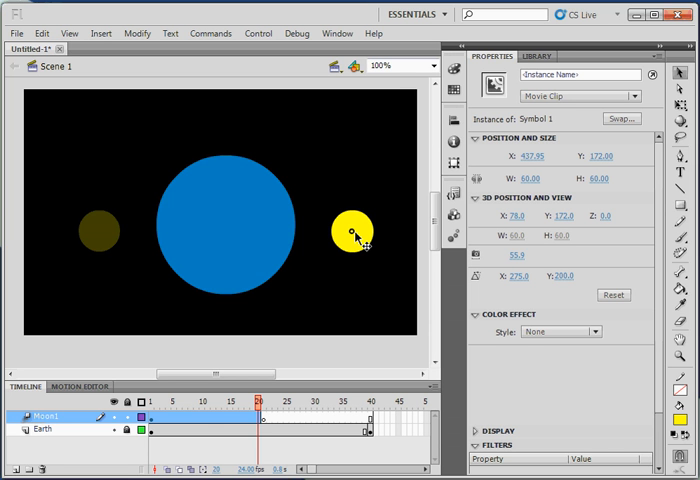
pyautogui.click(355, 232)
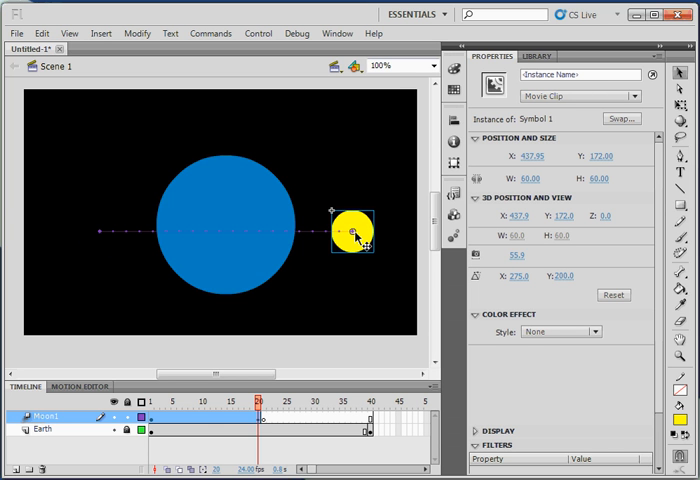
pyautogui.moveTo(258, 258)
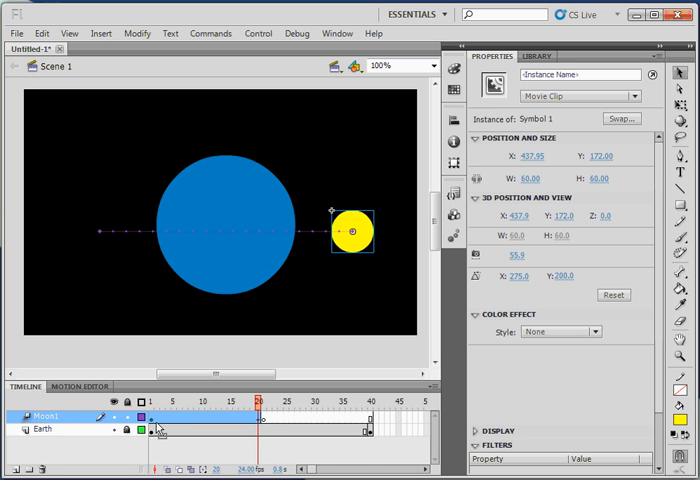
pyautogui.click(146, 399)
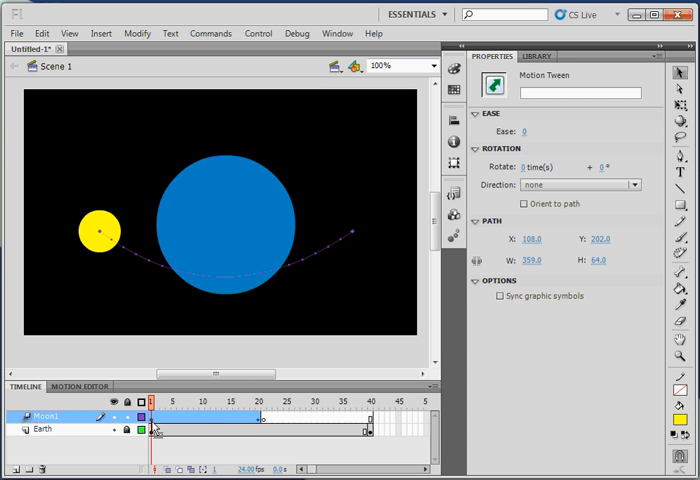
# Scrub the playhead to preview the moon travelling along its curved path below Earth.
pyautogui.moveTo(153, 416); pyautogui.dragTo(256, 416)
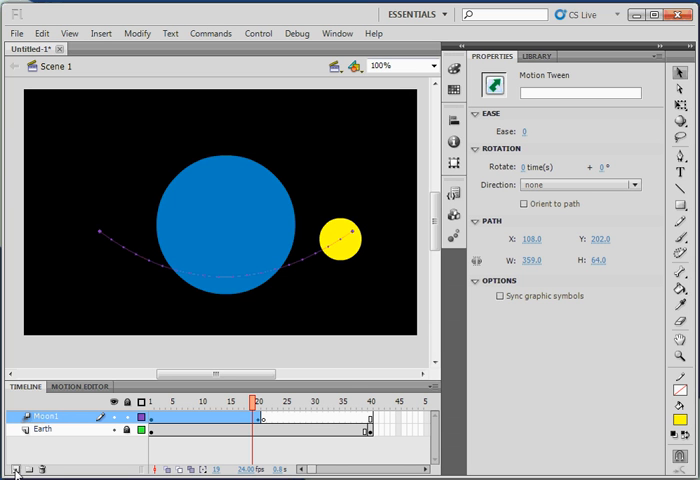
# Add a Moon2 layer above Moon1 and remove its unwanted frames.
pyautogui.click(12, 470)
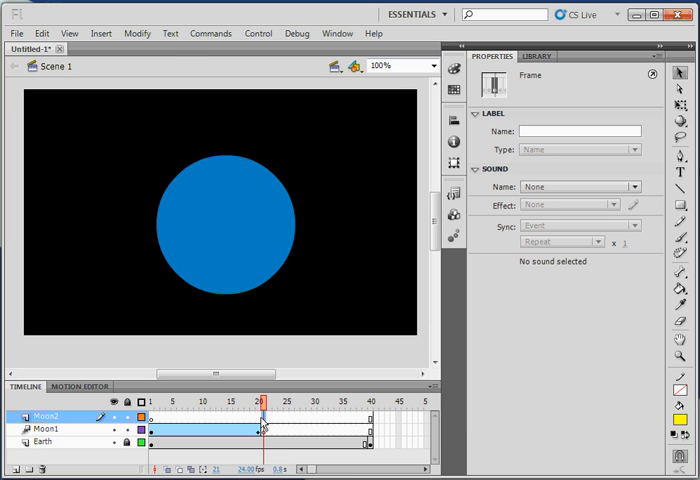
pyautogui.moveTo(267, 429)
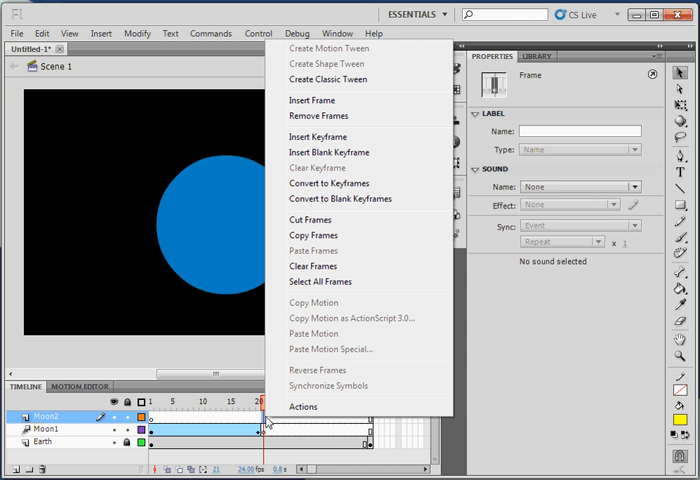
pyautogui.moveTo(318, 116)
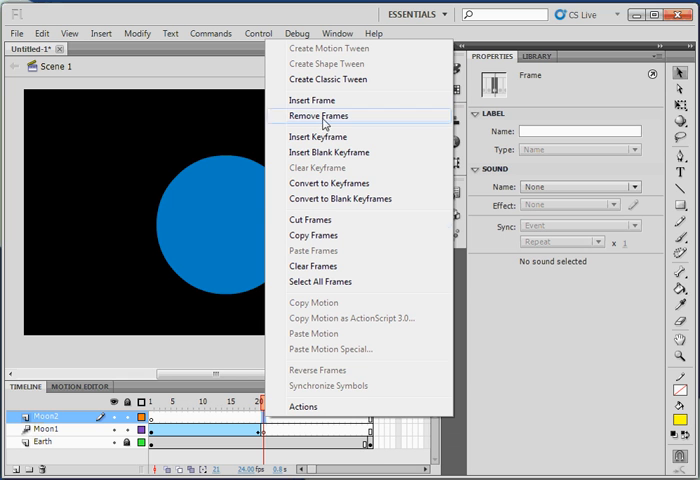
pyautogui.click(318, 116)
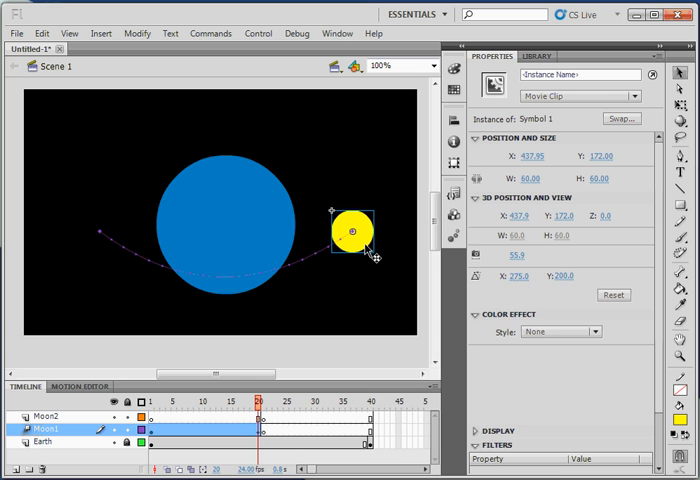
# Copy the Moon1 moon at frame 20 and Paste in Place onto Moon2 at frame 21.
pyautogui.rightClick(352, 230)
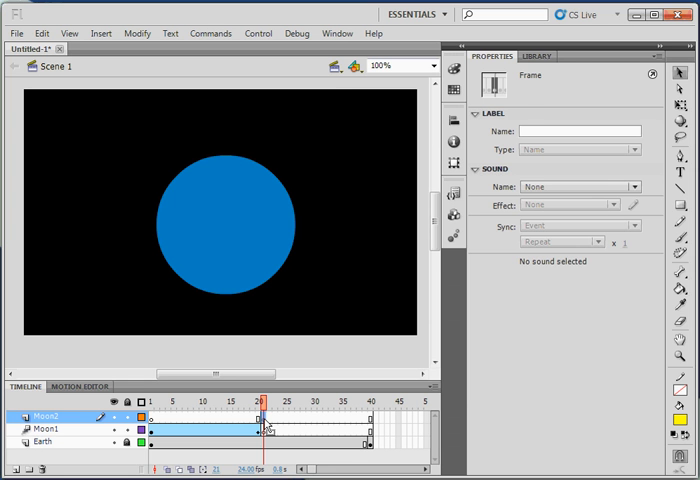
pyautogui.rightClick(342, 200)
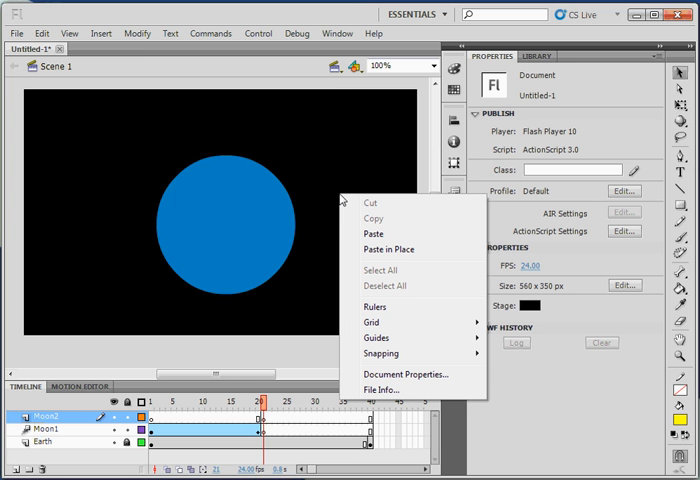
pyautogui.moveTo(388, 249)
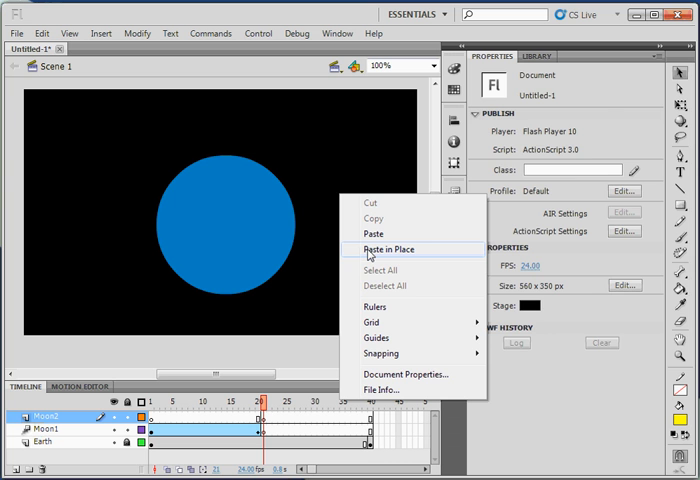
pyautogui.click(388, 249)
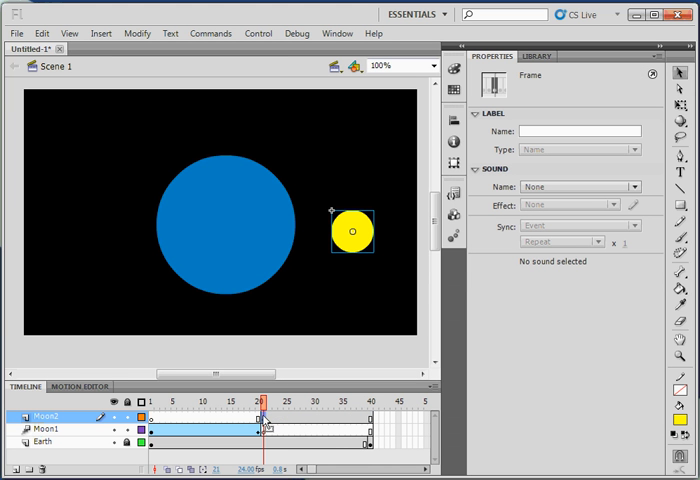
# Create a motion tween on the Moon2 frames spanning 21 to 40.
pyautogui.rightClick(264, 428)
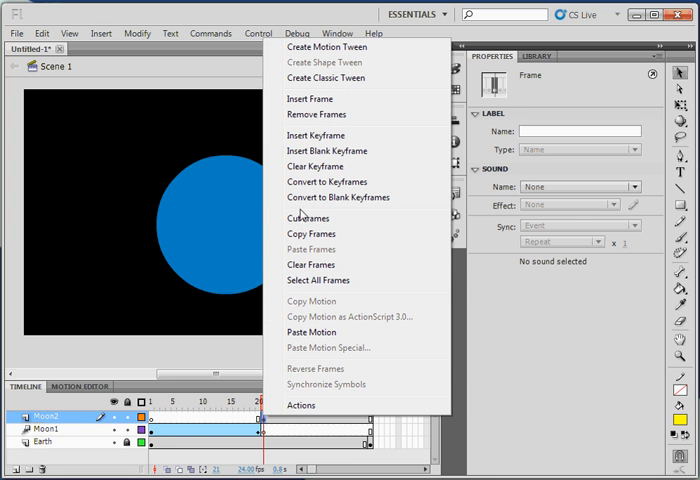
pyautogui.click(327, 46)
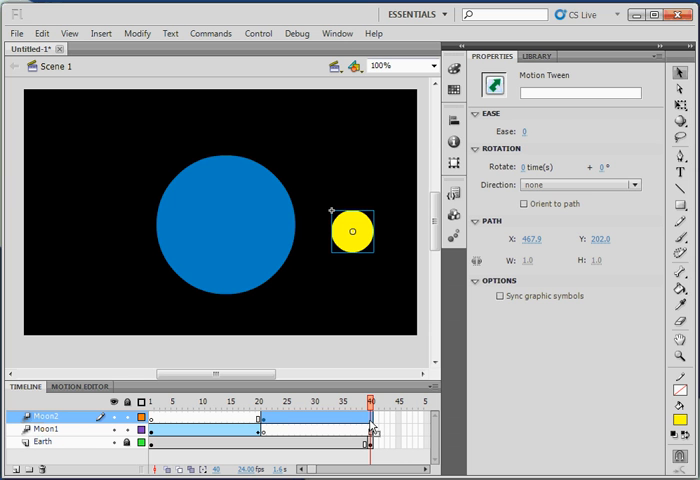
pyautogui.moveTo(363, 250)
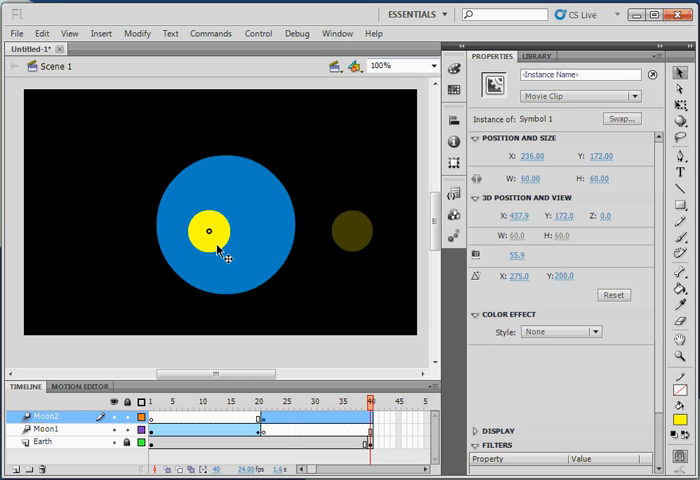
# At frame 40, move the Moon2 moon across Earth to the left side of the stage.
pyautogui.moveTo(215, 228); pyautogui.dragTo(85, 232)
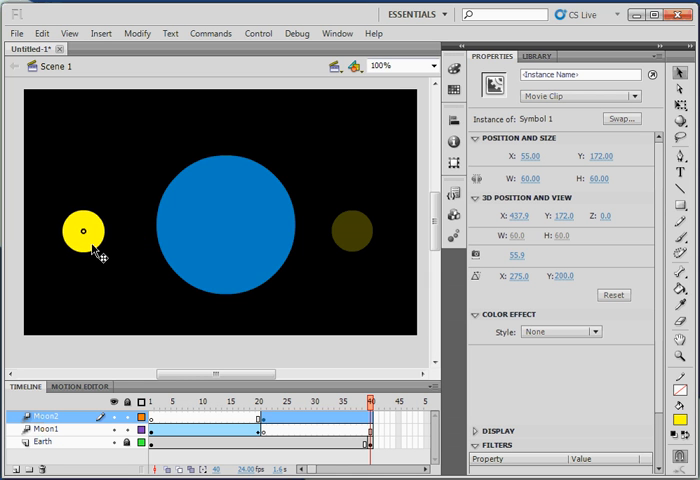
pyautogui.moveTo(85, 230); pyautogui.dragTo(94, 233)
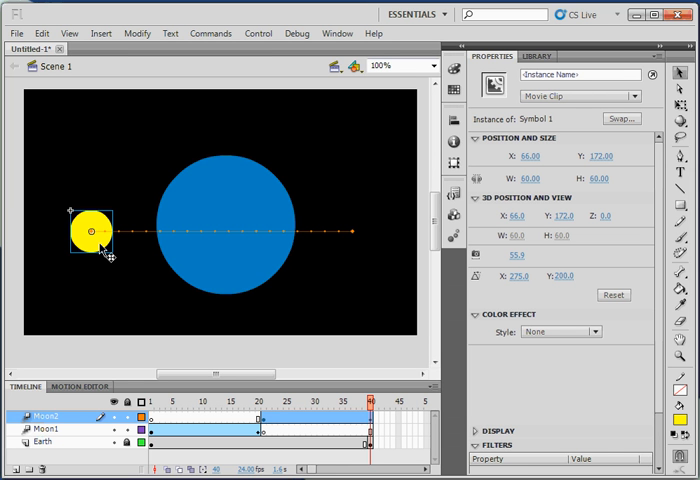
pyautogui.moveTo(70, 213)
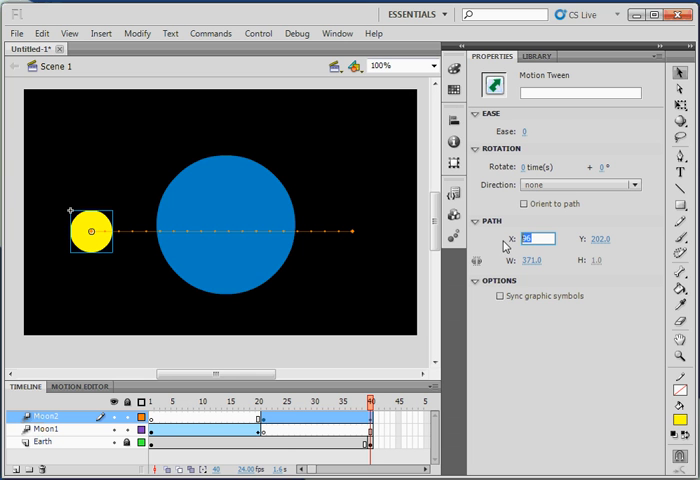
# Set the Moon2 motion path's X position to 108 in the Properties panel.
pyautogui.write('108')
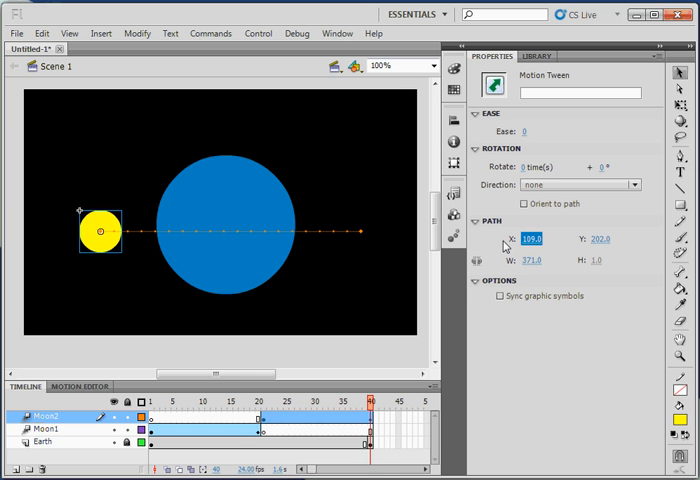
pyautogui.moveTo(284, 276)
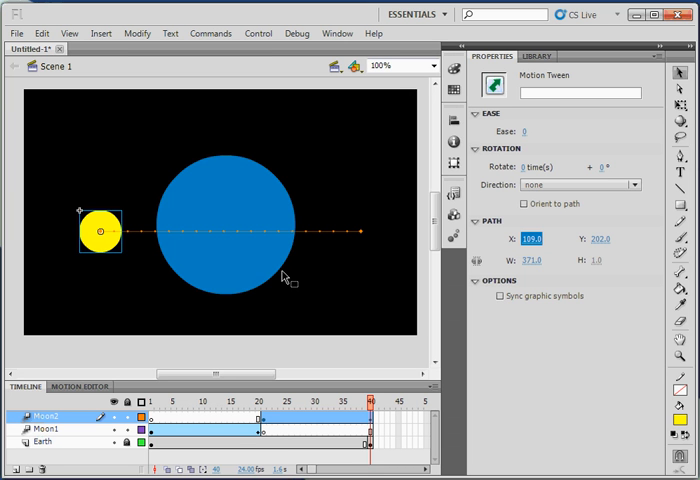
pyautogui.moveTo(238, 238)
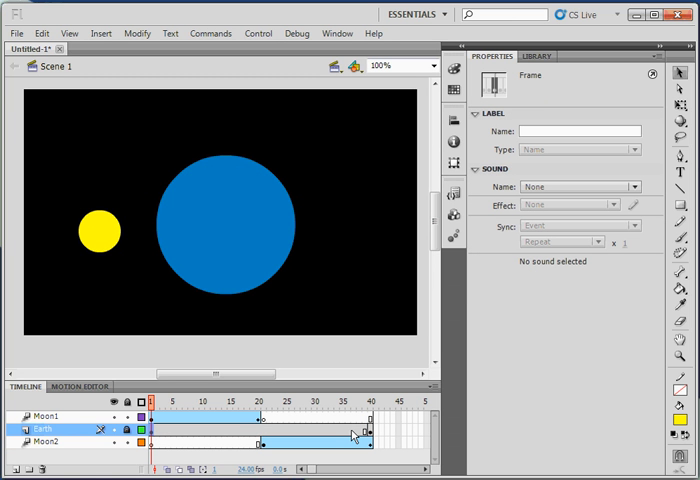
# With Moon2 beneath Earth, jump to frame 40, the last frame of the animation.
pyautogui.click(371, 399)
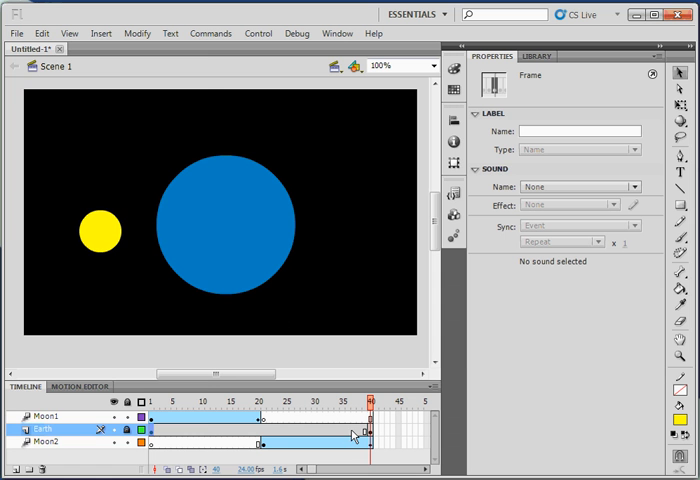
pyautogui.moveTo(16, 33)
pyautogui.write('Orbit.fla')
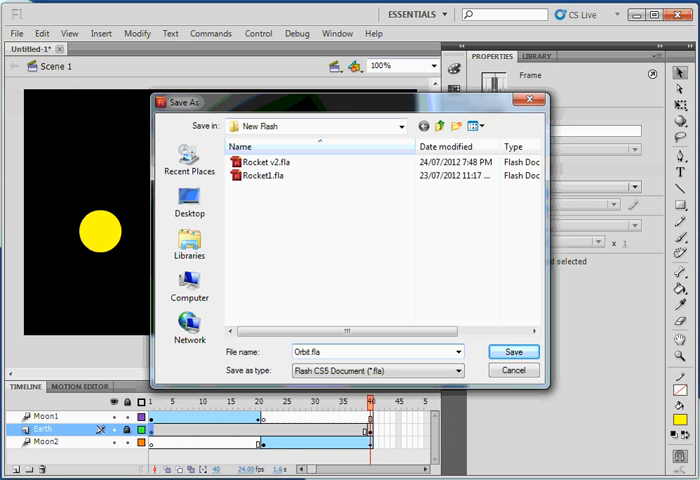
# Save the animation as Orbit.fla in the New Flash folder.
pyautogui.click(513, 351)
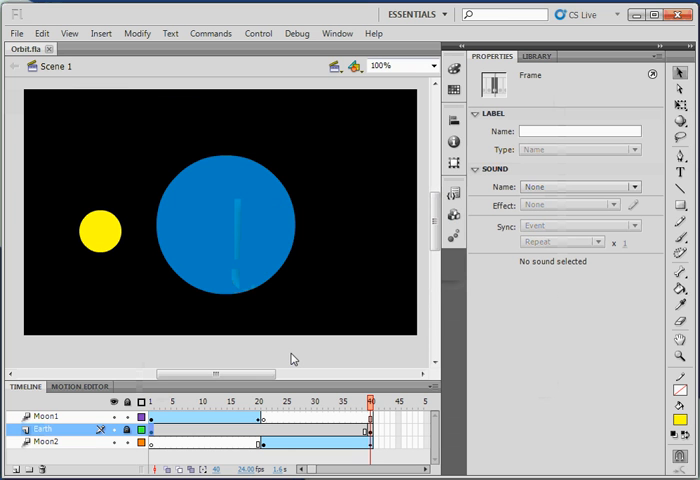
pyautogui.moveTo(267, 263)
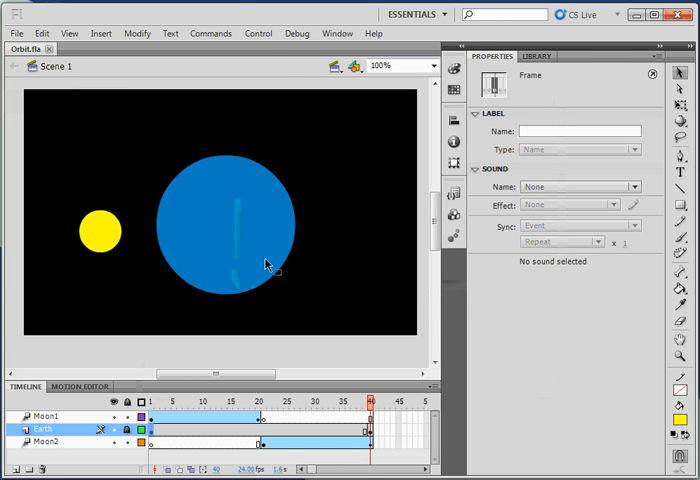
# Run Control > Test Movie in Flash Professional to preview the orbiting moons.
pyautogui.click(258, 33)
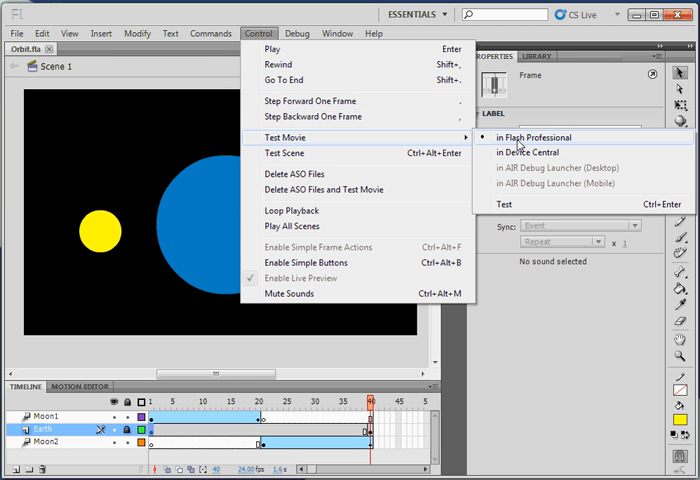
pyautogui.click(537, 137)
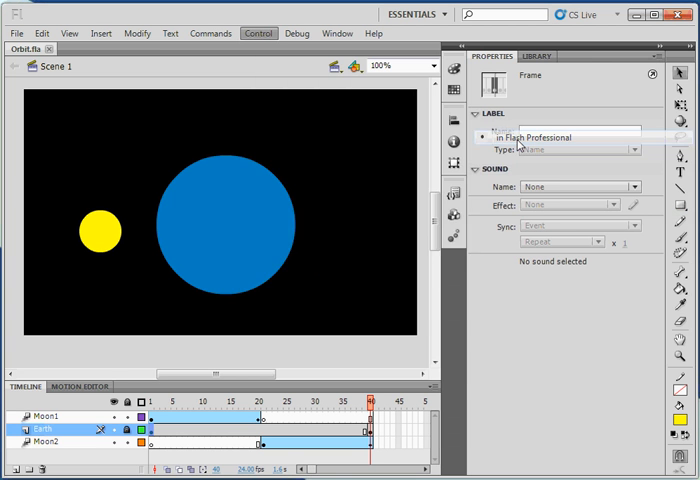